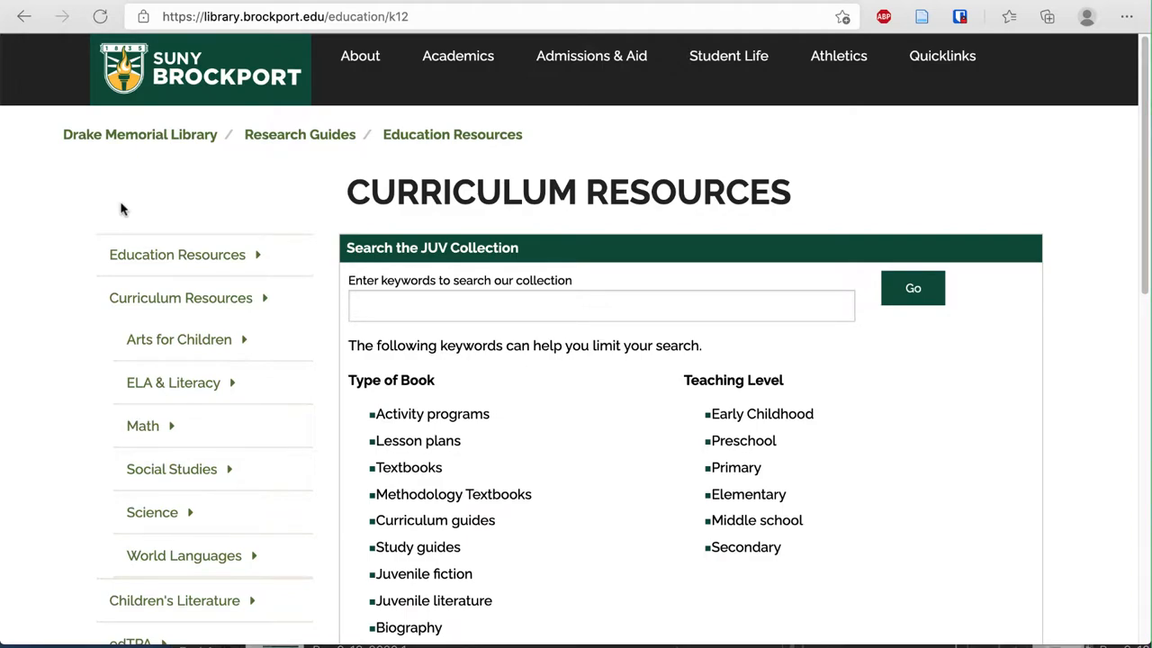
{"action": "mouse_move", "coordinate": [320, 320]}
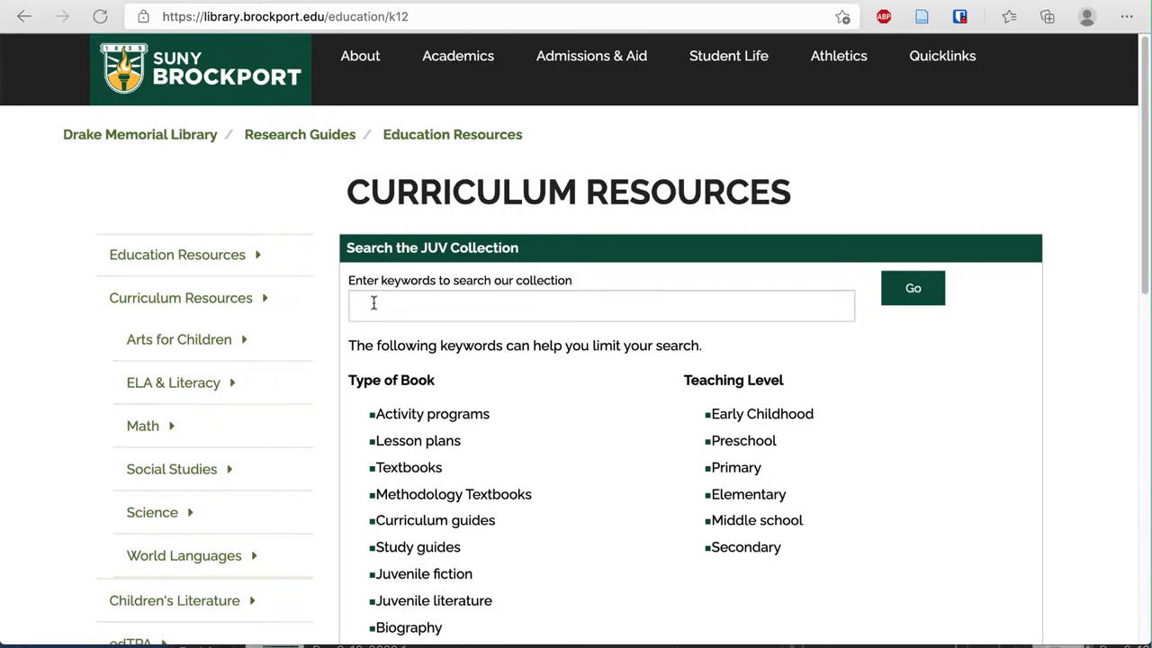
Enter 'fractions' as the keyword in the JUV collection search box
{"action": "type", "text": "fractions"}
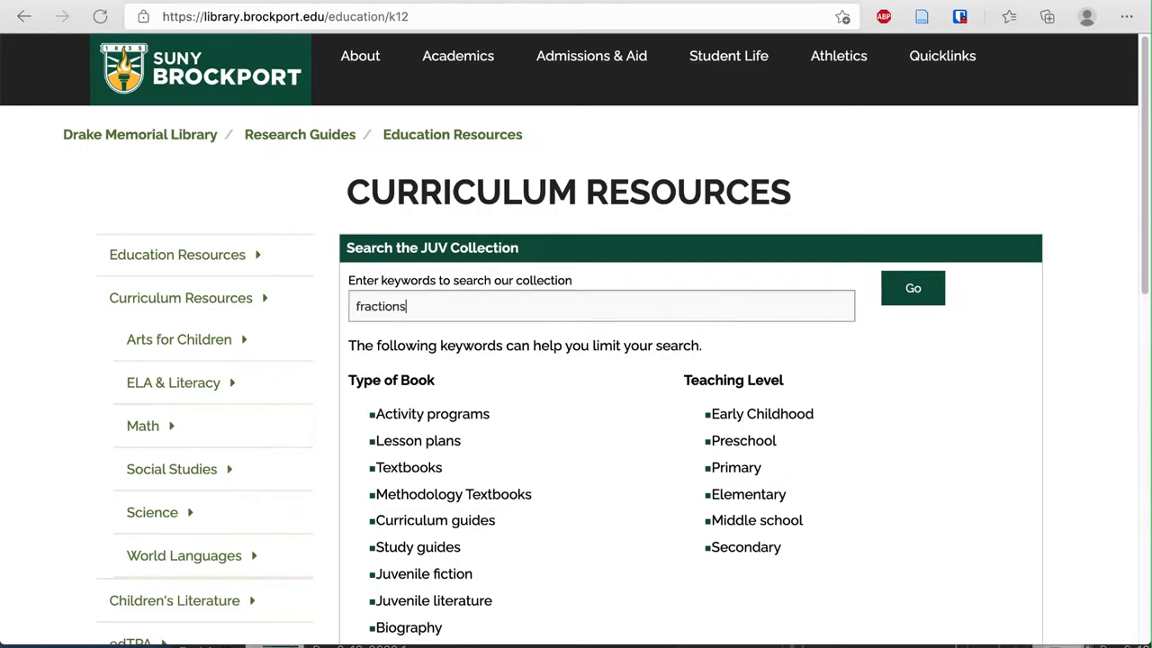
Run the fractions search so the results open in Primo
{"action": "left_click", "coordinate": [912, 288]}
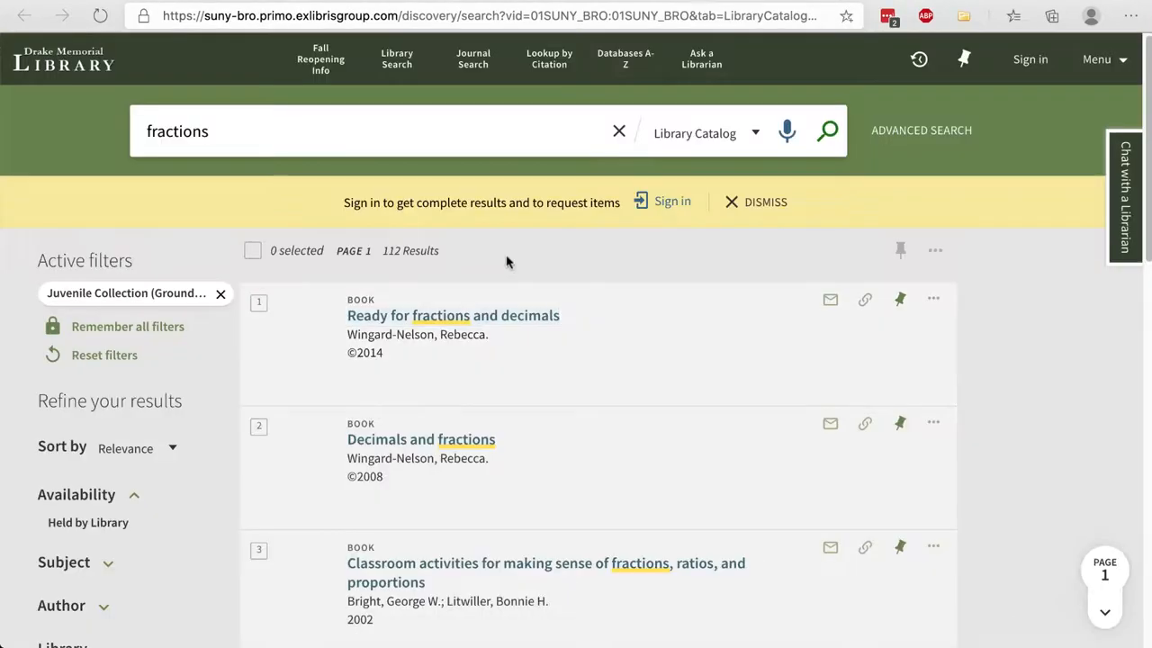
{"action": "mouse_move", "coordinate": [117, 328]}
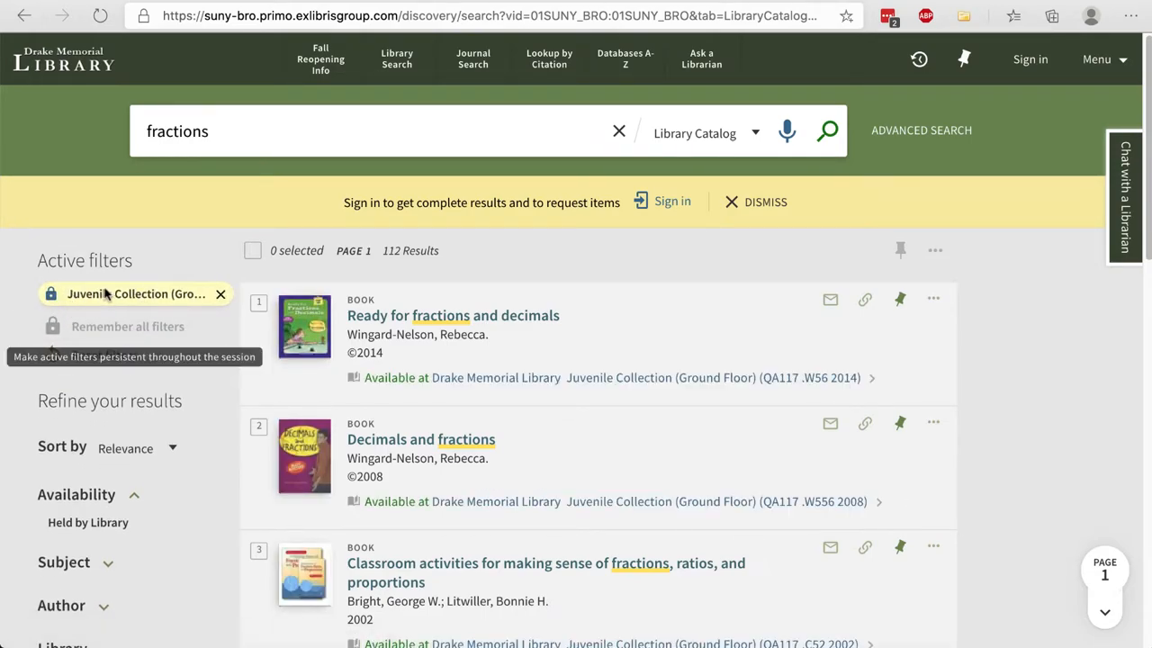
{"action": "mouse_move", "coordinate": [166, 259]}
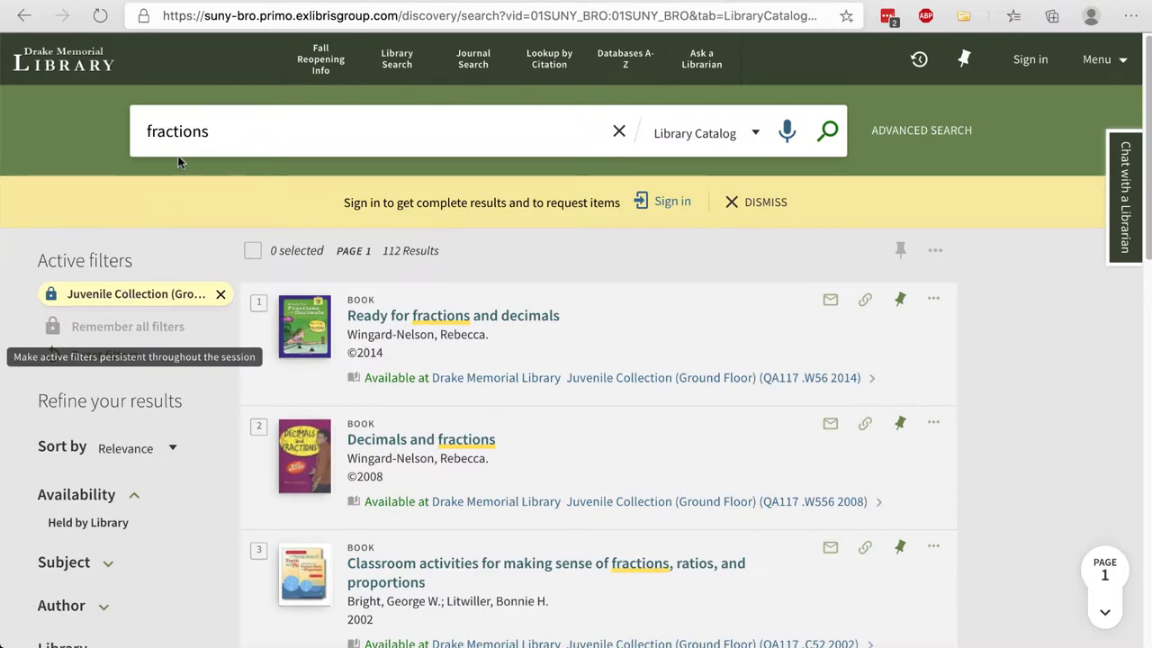
{"action": "mouse_move", "coordinate": [189, 164]}
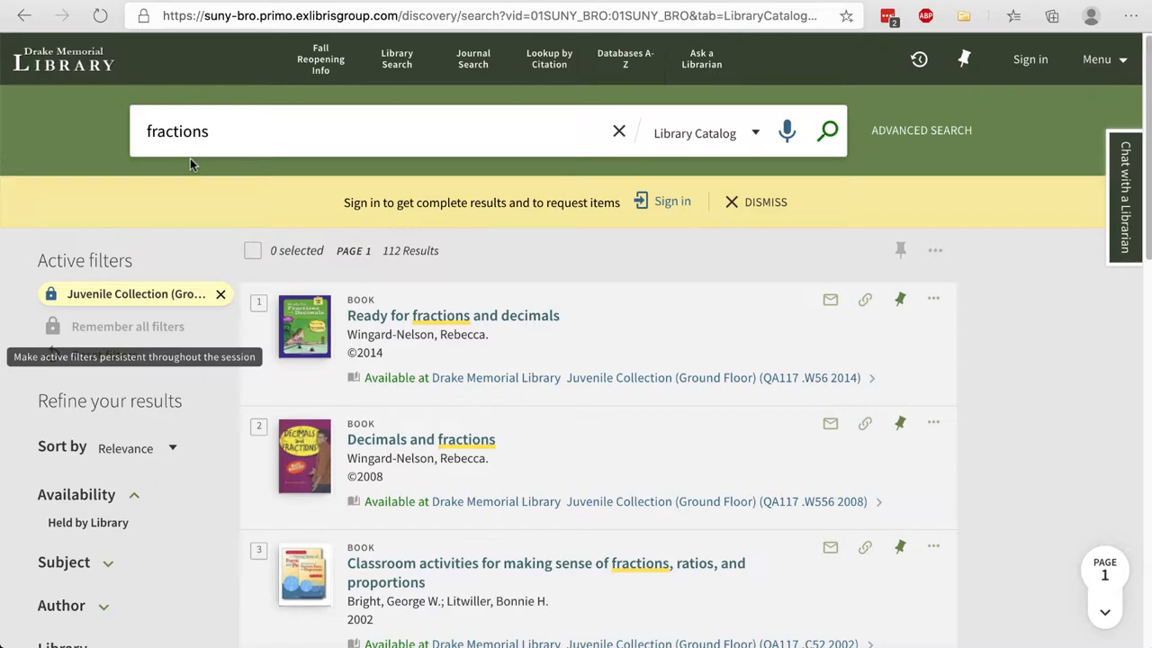
{"action": "mouse_move", "coordinate": [610, 221]}
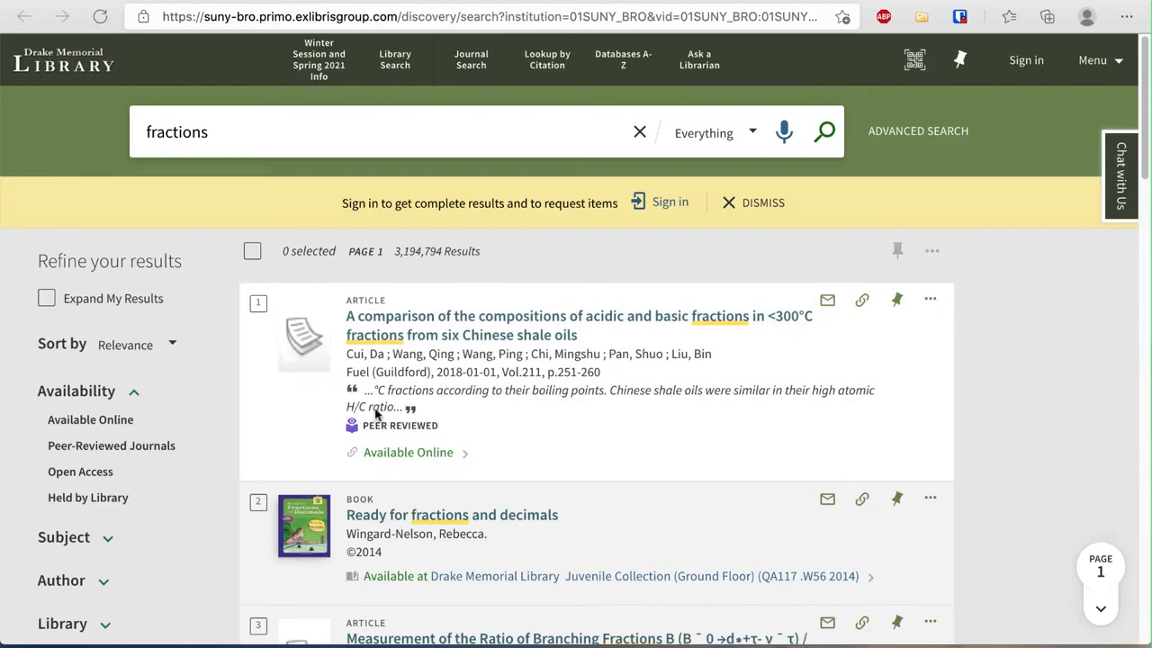
Narrow by Location to Juvenile Collection (Ground Floor) and open the Fabulous fractions record
{"action": "scroll", "scroll_direction": "down", "scroll_amount": 3}
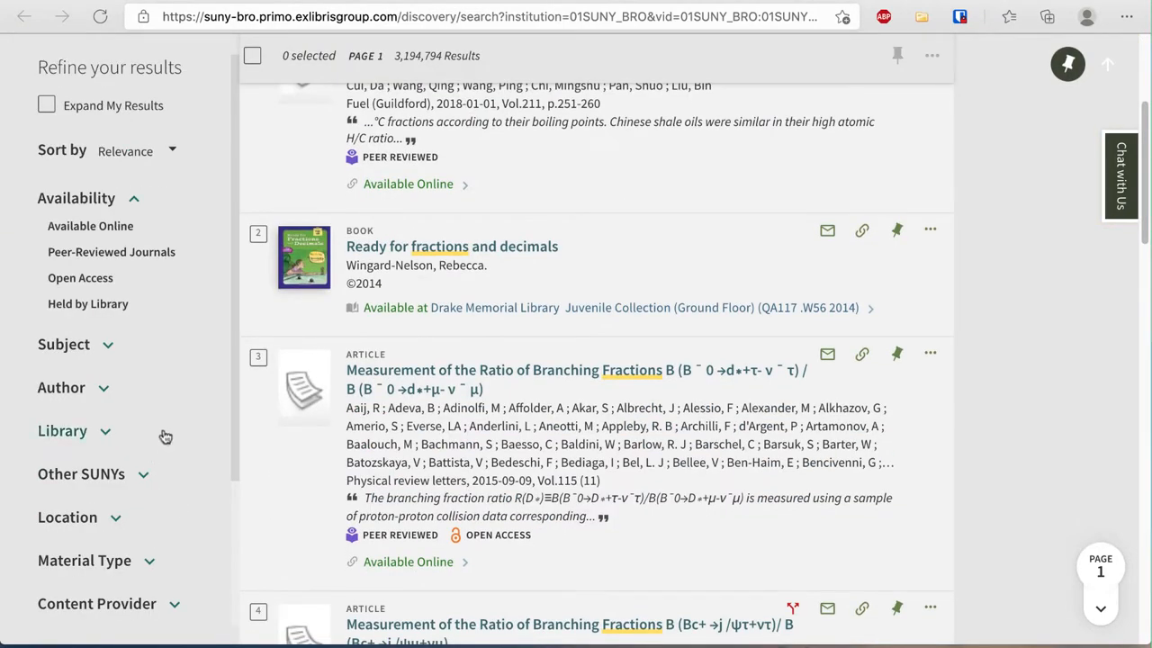
{"action": "left_click", "coordinate": [68, 517]}
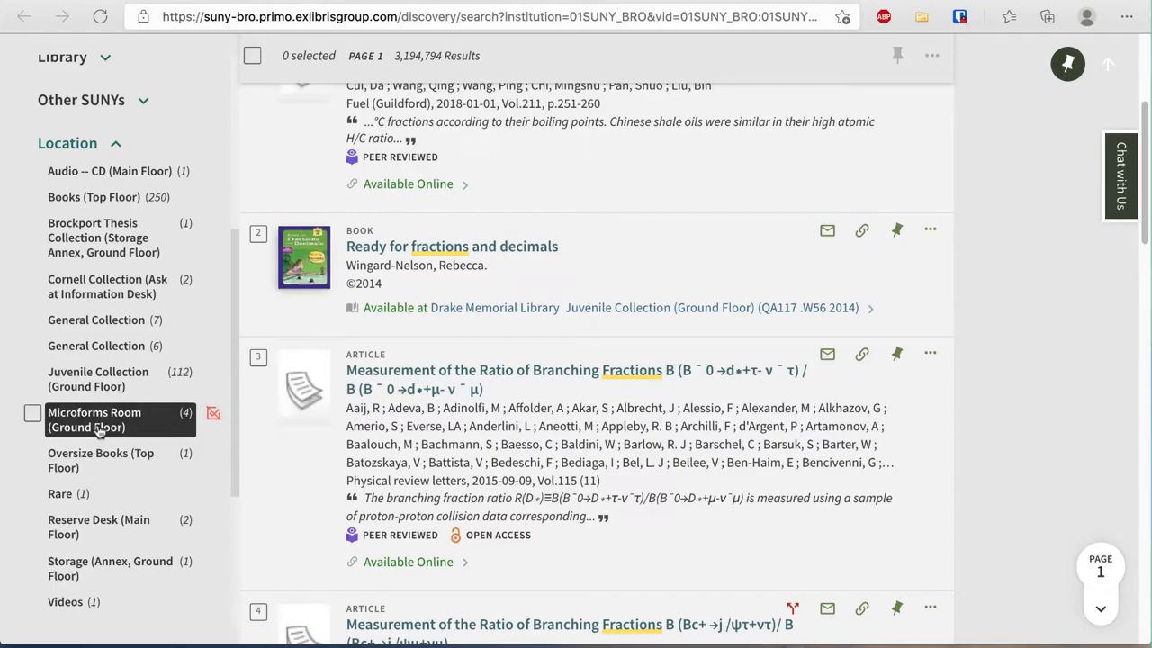
{"action": "mouse_move", "coordinate": [86, 526]}
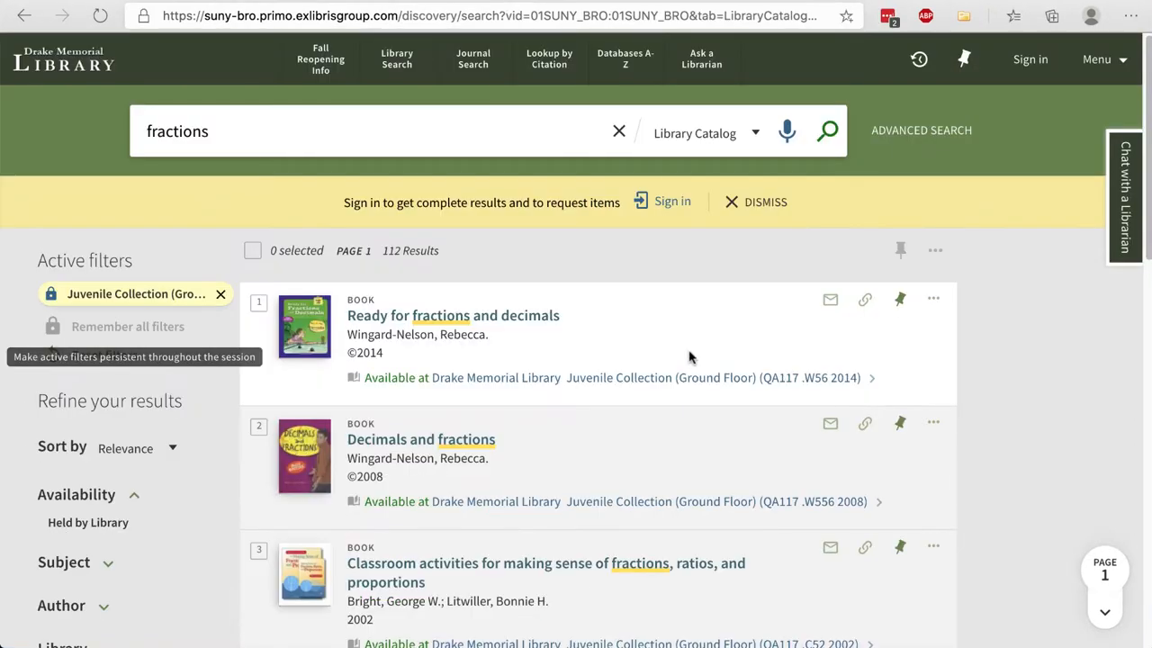
{"action": "scroll", "scroll_direction": "down", "scroll_amount": 3}
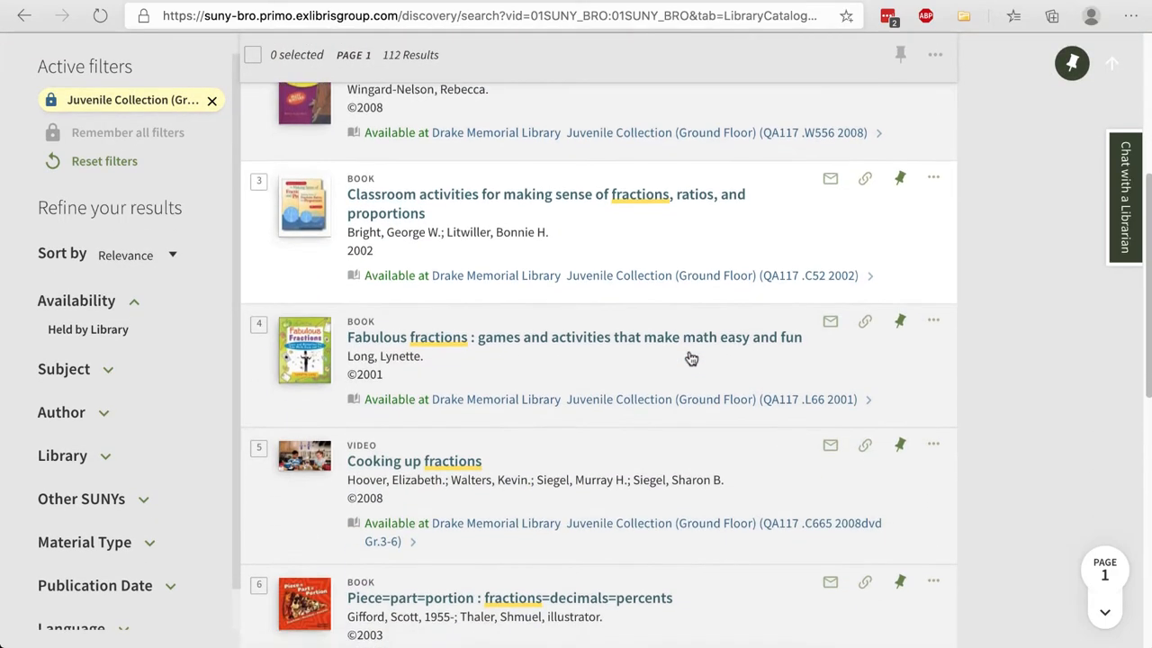
{"action": "left_click", "coordinate": [406, 337]}
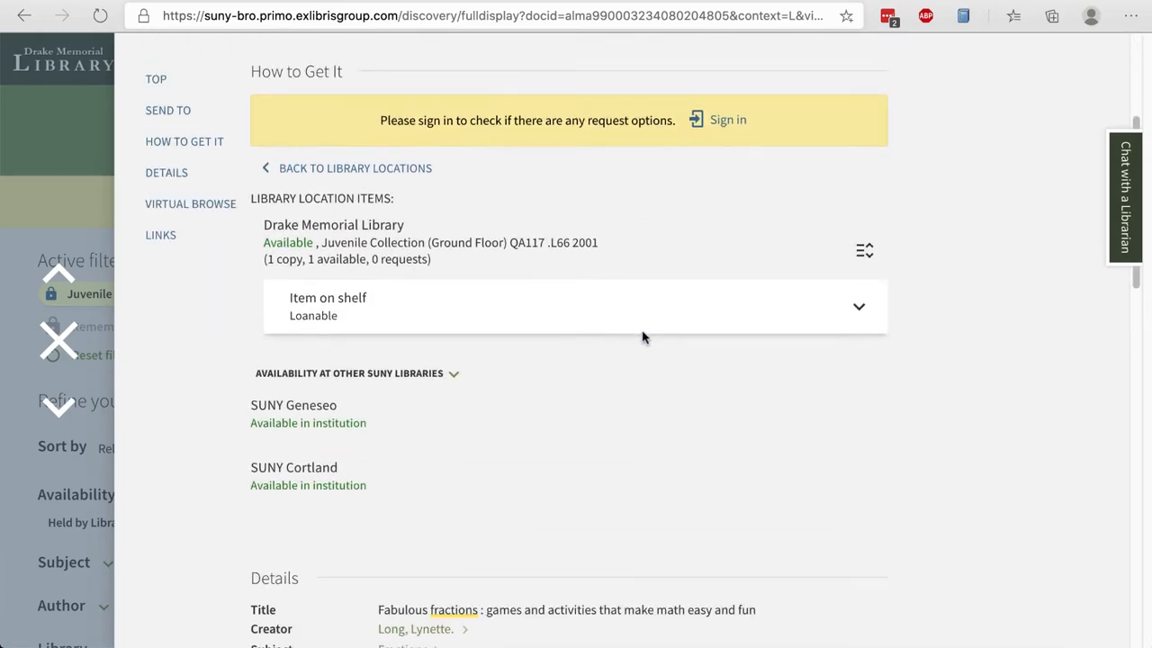
From the Virtual Browse shelf, switch to The lion's share record
{"action": "scroll", "scroll_direction": "down", "scroll_amount": 3}
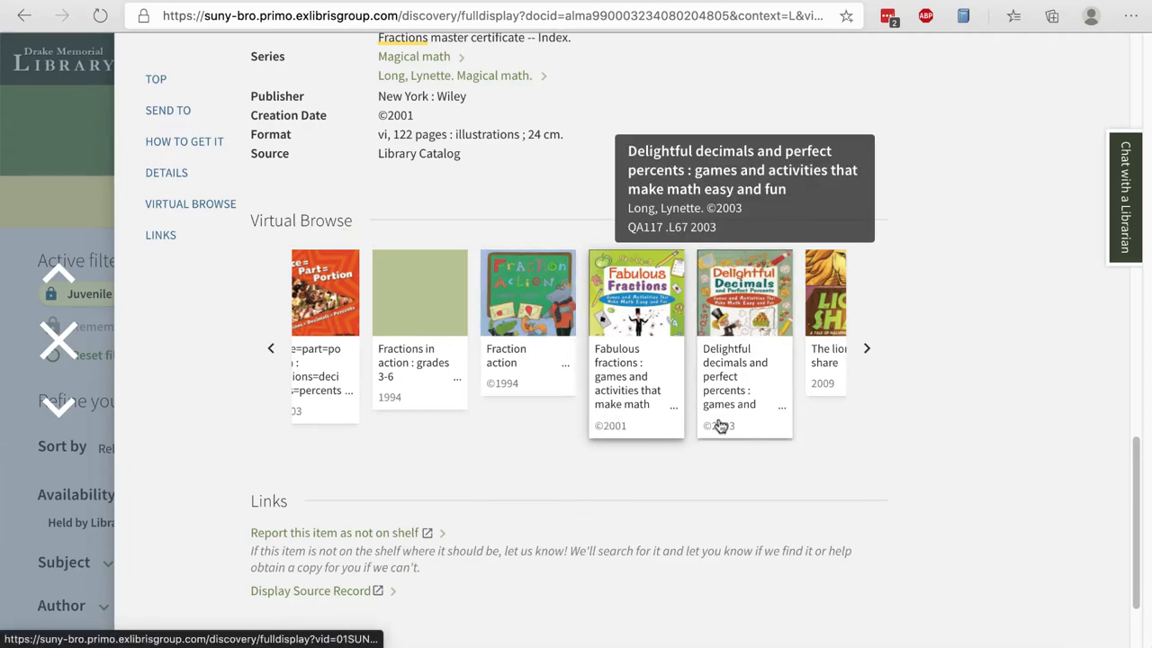
{"action": "mouse_move", "coordinate": [939, 412]}
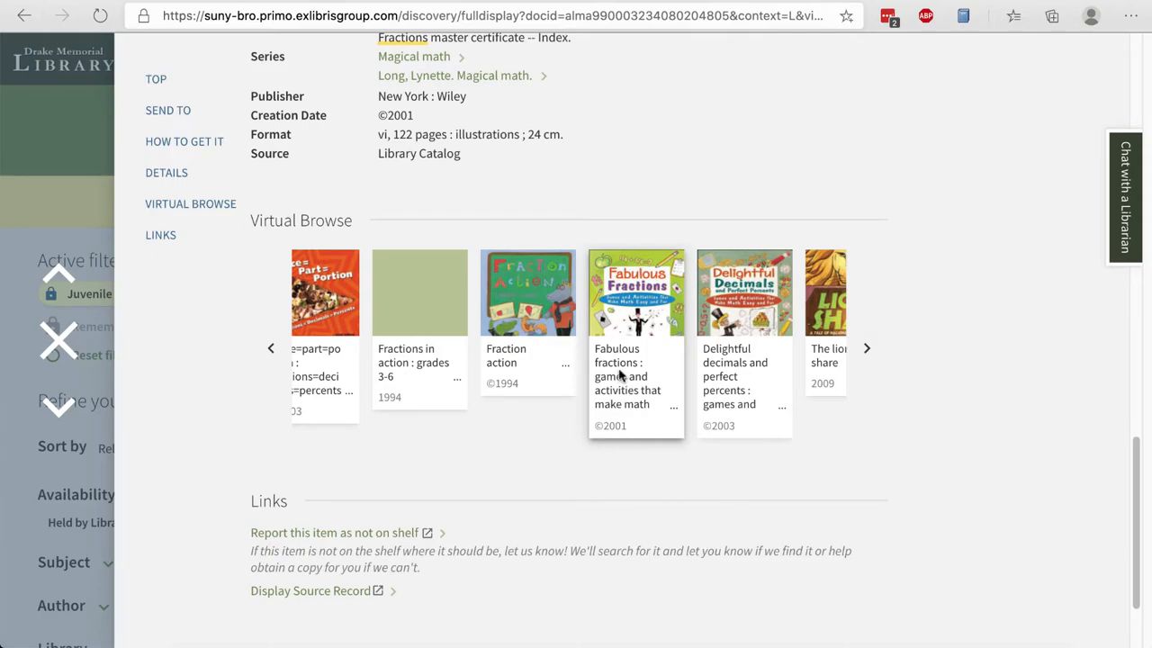
{"action": "mouse_move", "coordinate": [889, 353]}
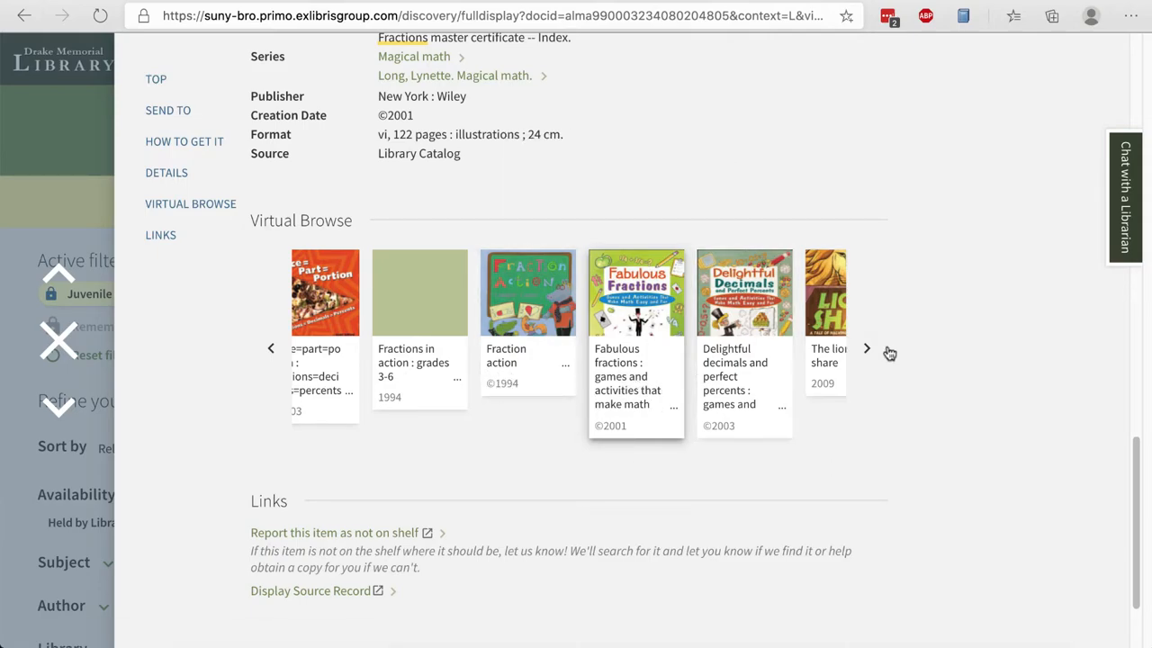
{"action": "left_click", "coordinate": [866, 349]}
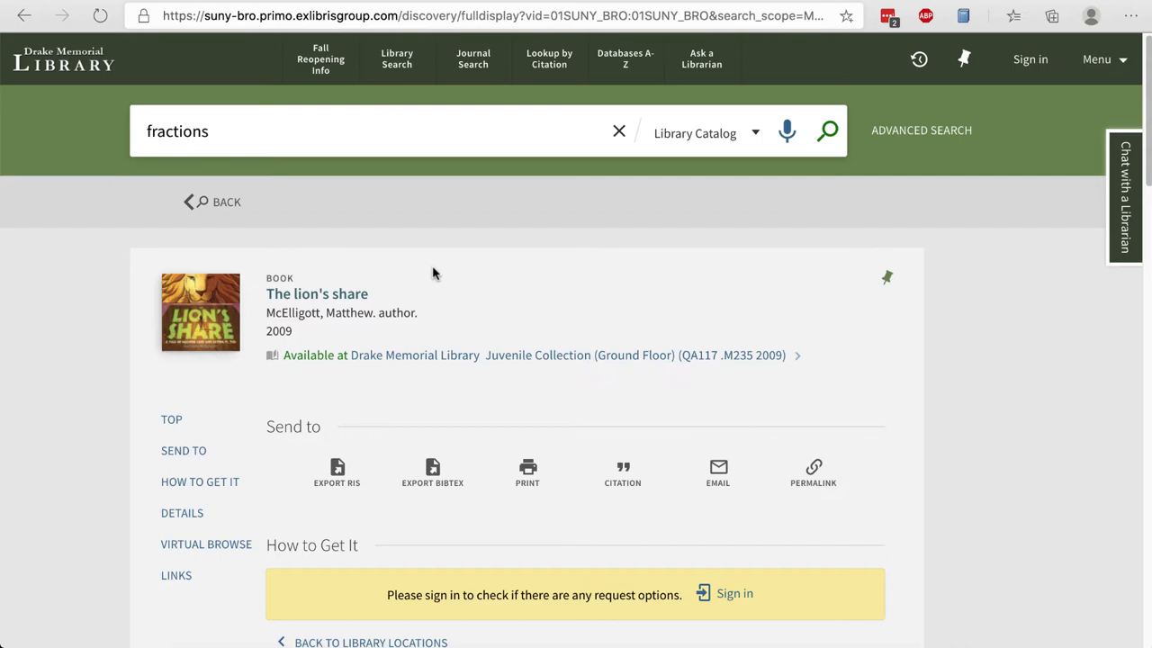
{"action": "mouse_move", "coordinate": [450, 299]}
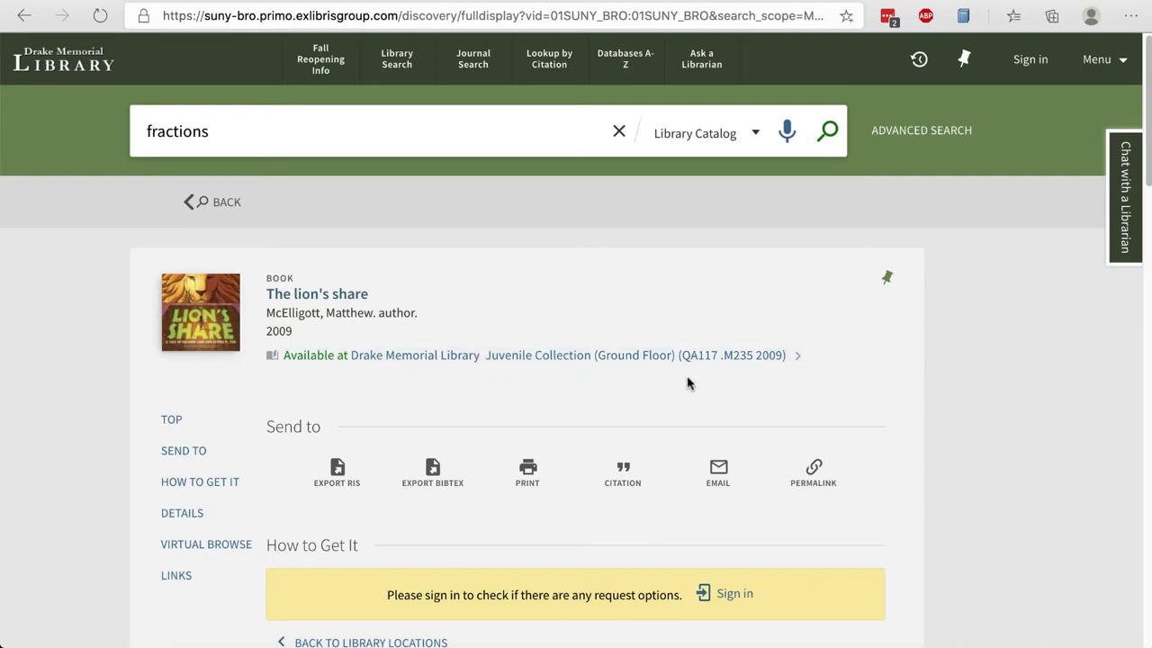
{"action": "mouse_move", "coordinate": [691, 376]}
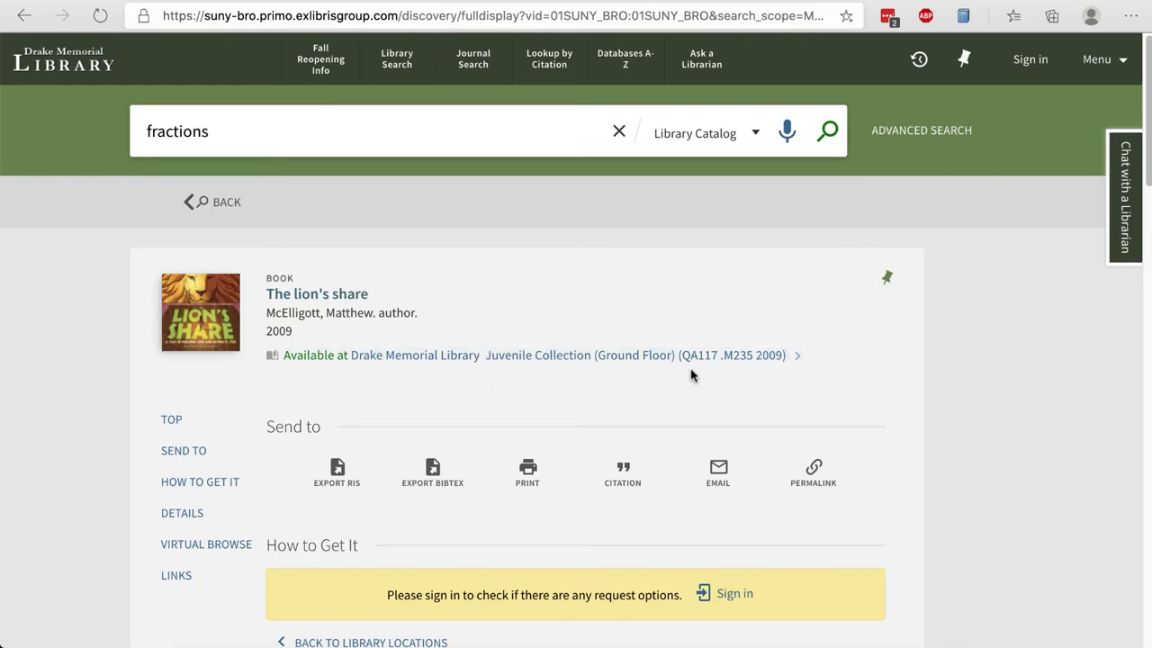
{"action": "mouse_move", "coordinate": [718, 412]}
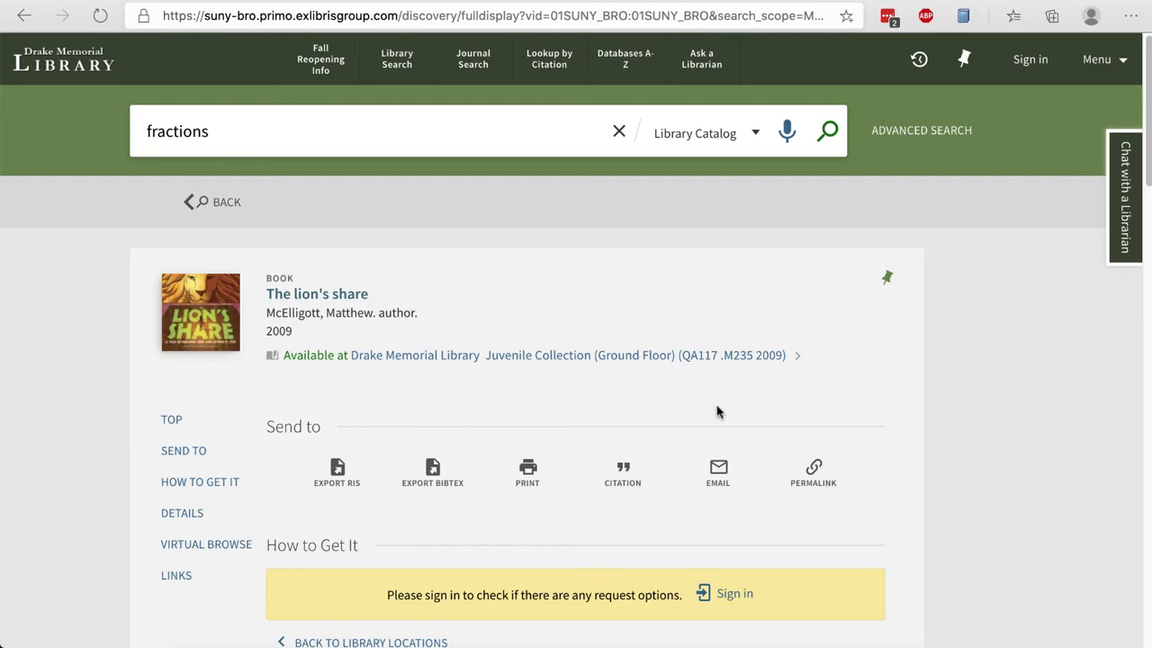
Reveal the How to Get It section with Request Options for The lion's share
{"action": "scroll", "scroll_direction": "down", "scroll_amount": 3}
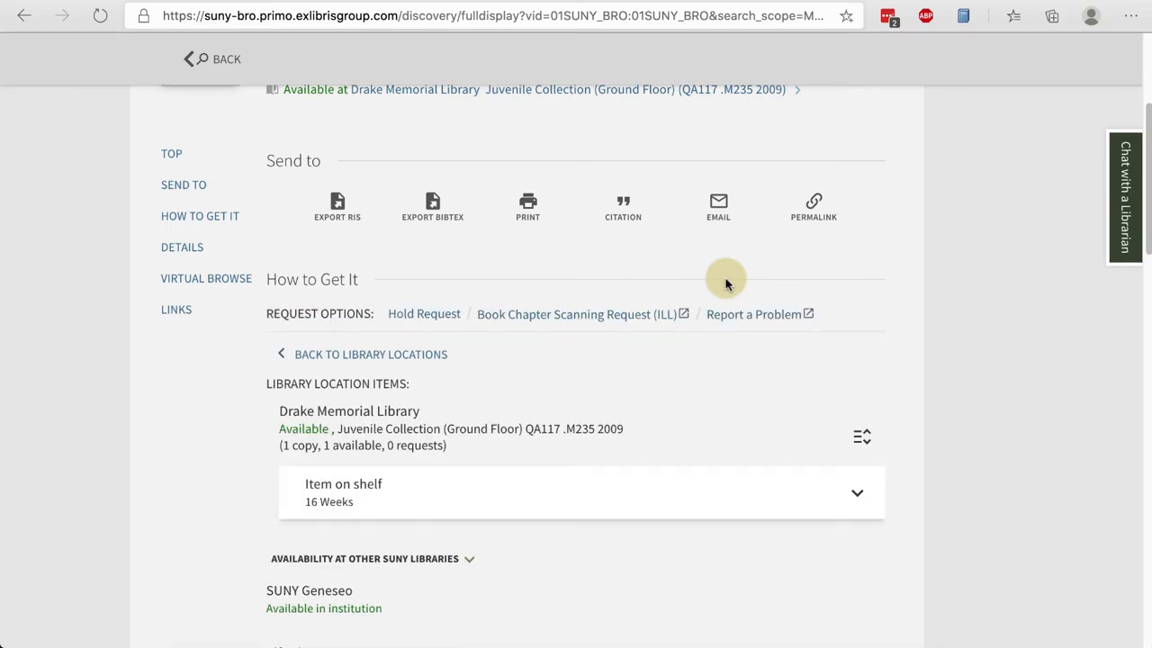
{"action": "mouse_move", "coordinate": [425, 313]}
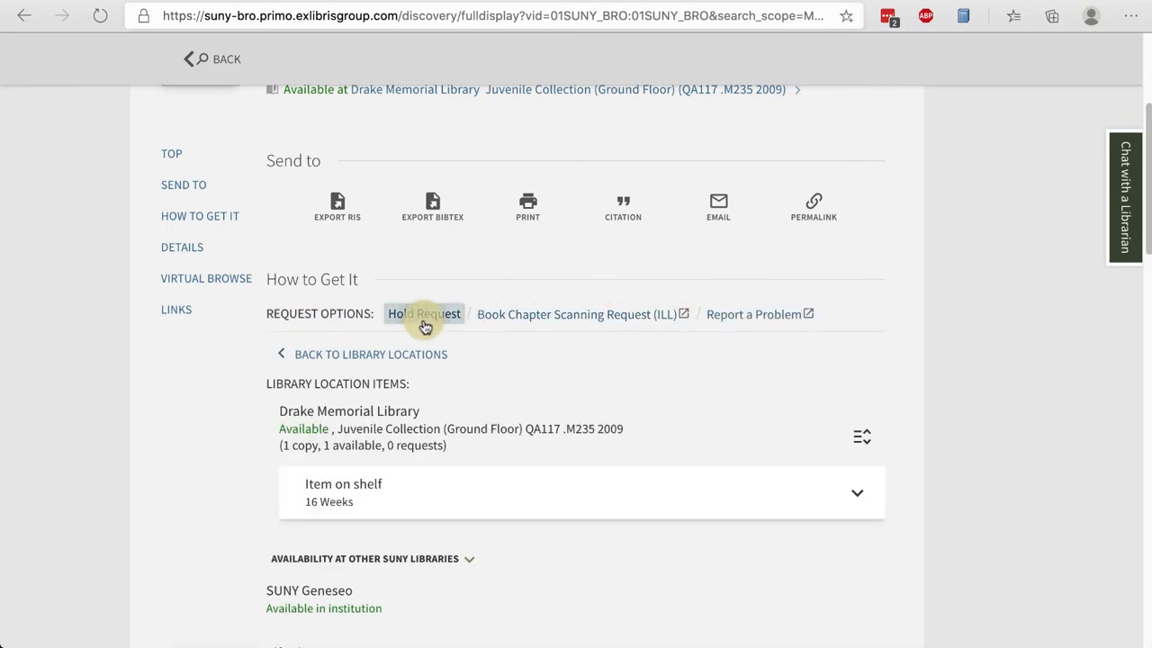
Start a hold request and list pickup locations Drake Memorial Library and Brockport Downtown
{"action": "left_click", "coordinate": [425, 314]}
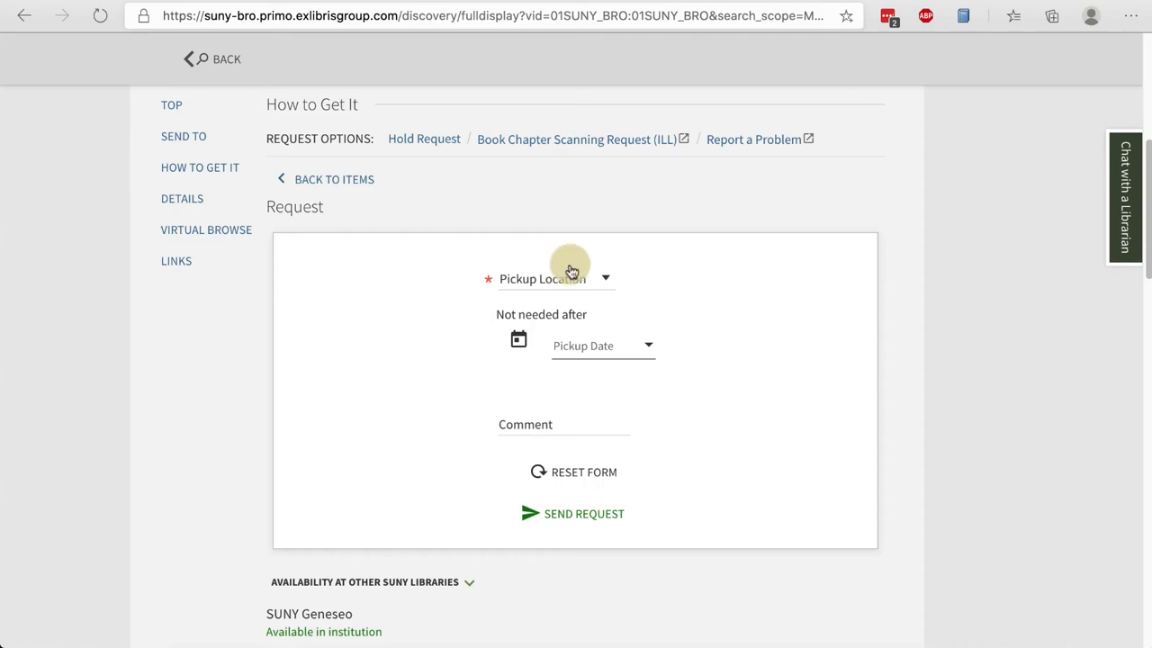
{"action": "left_click", "coordinate": [554, 279]}
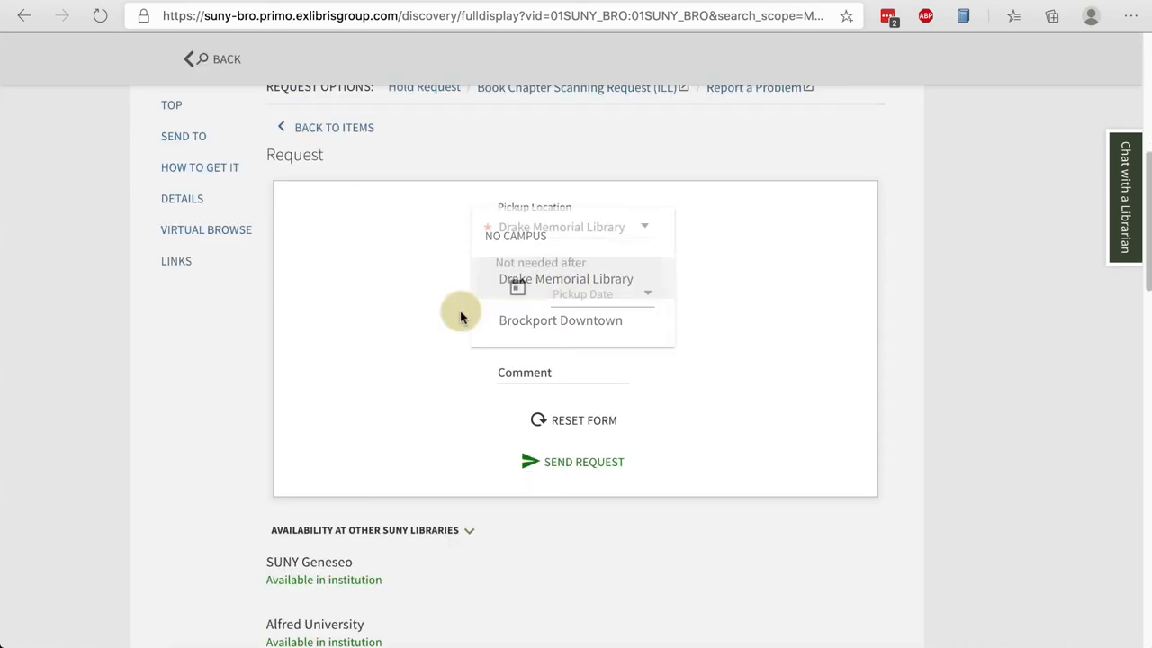